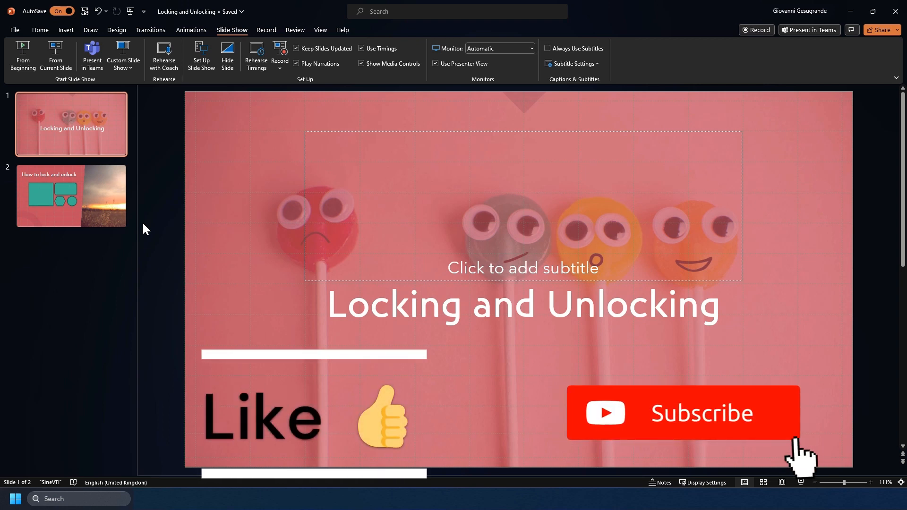
Step: Go to slide 2 and move the rounded rectangle beside the square
left_click(682, 412)
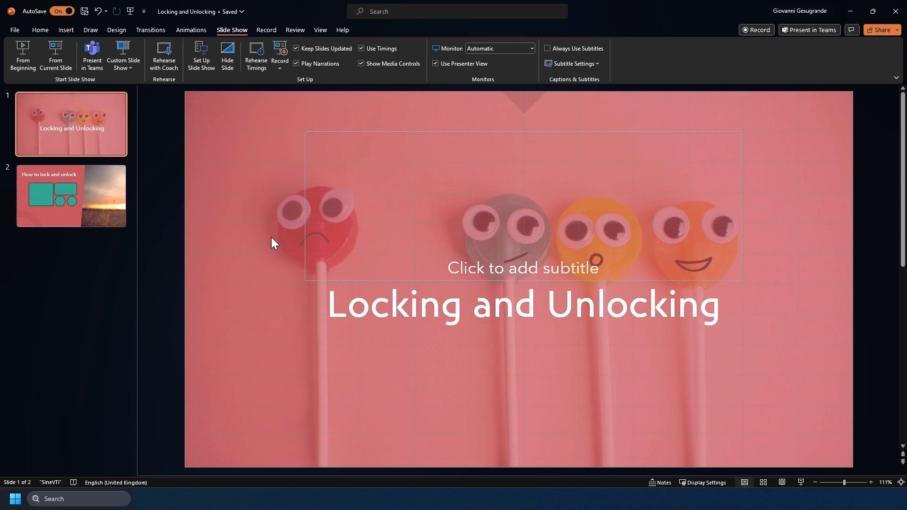
left_click(71, 196)
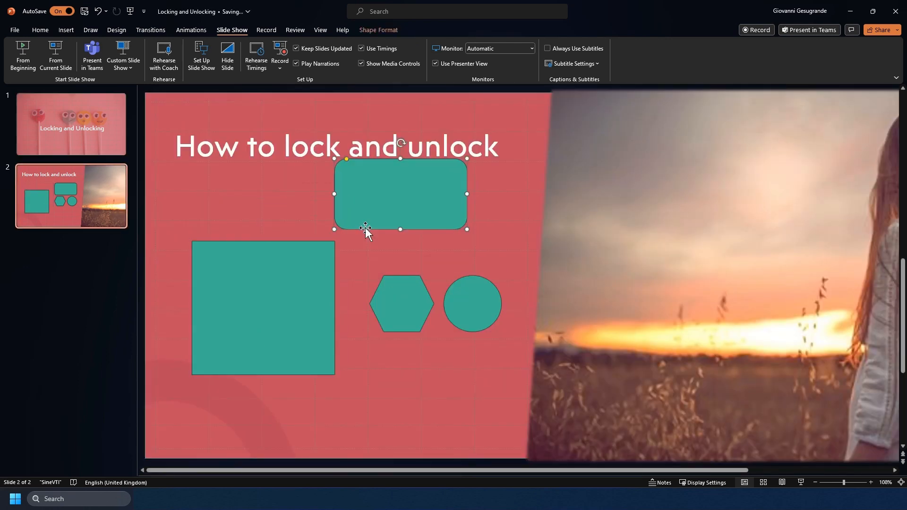
left_click_drag(400, 303, 383, 360)
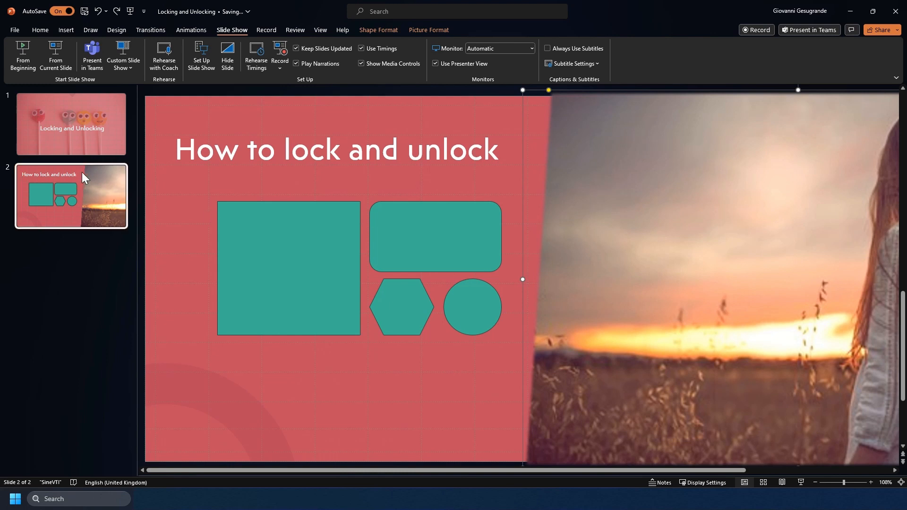
mouse_move(129, 188)
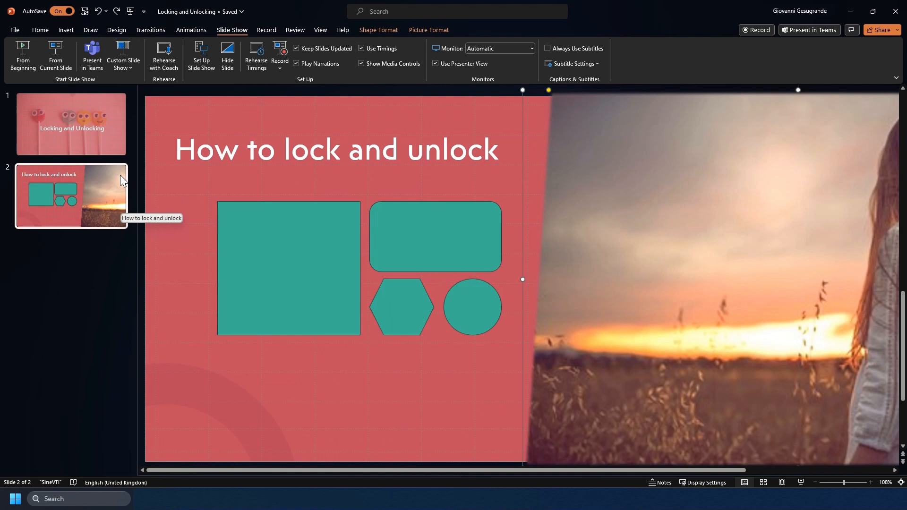
Step: Lock the sunset background photo on slide 2 via its right-click Lock command
left_click(39, 29)
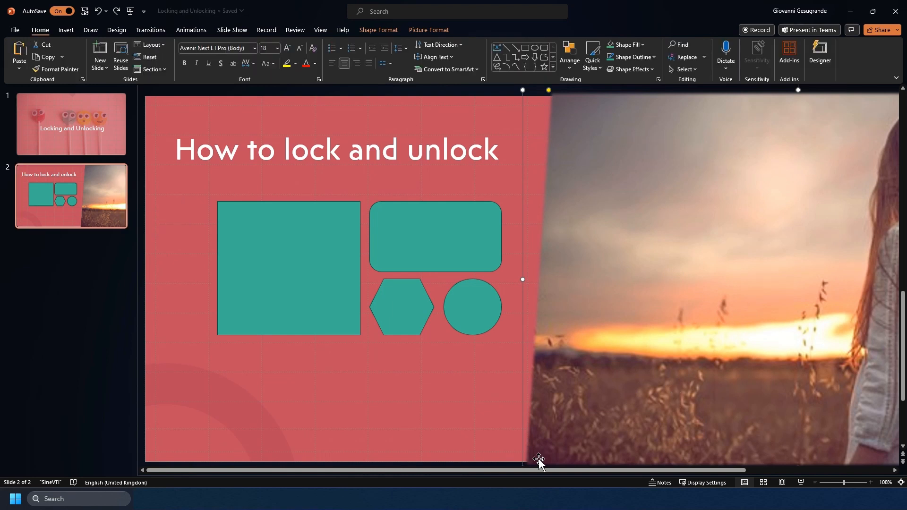
right_click(522, 460)
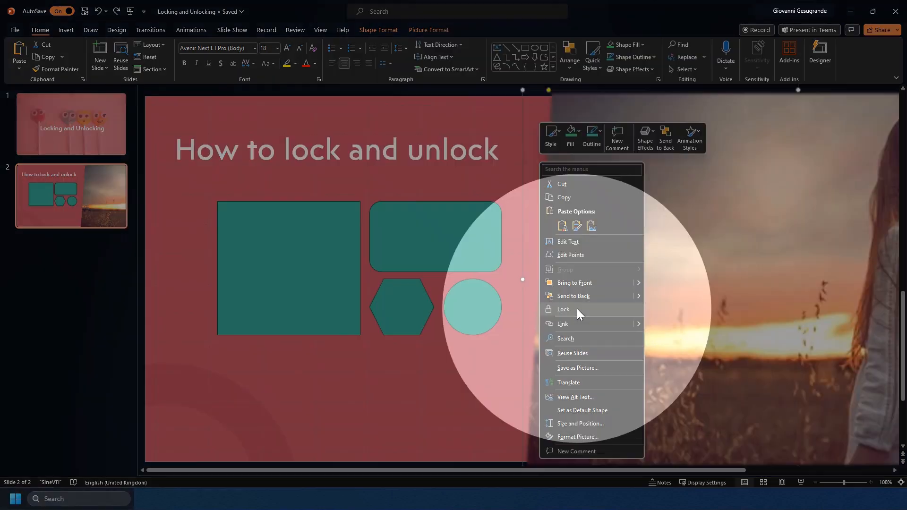
left_click(562, 309)
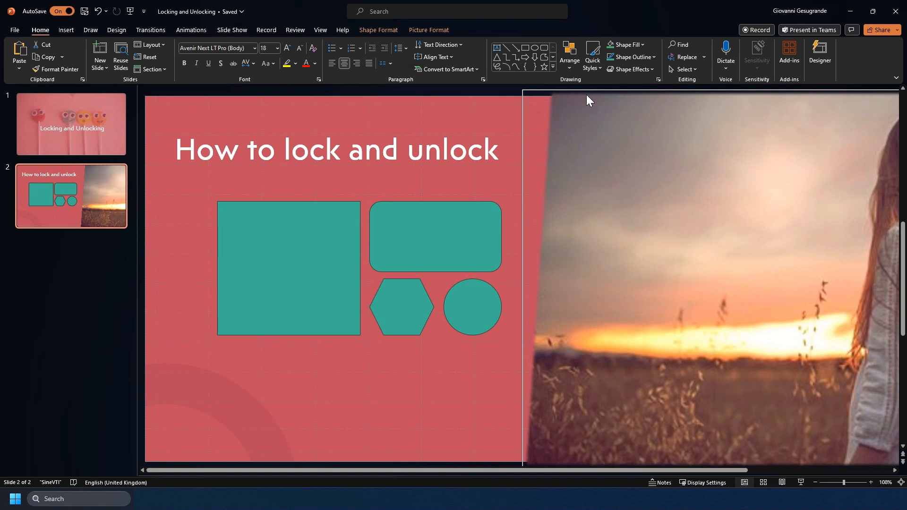
mouse_move(691, 213)
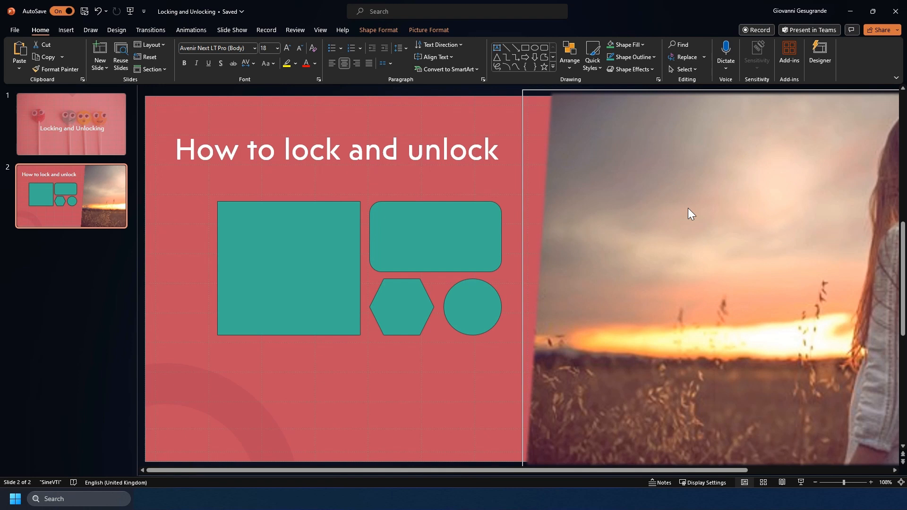
mouse_move(590, 190)
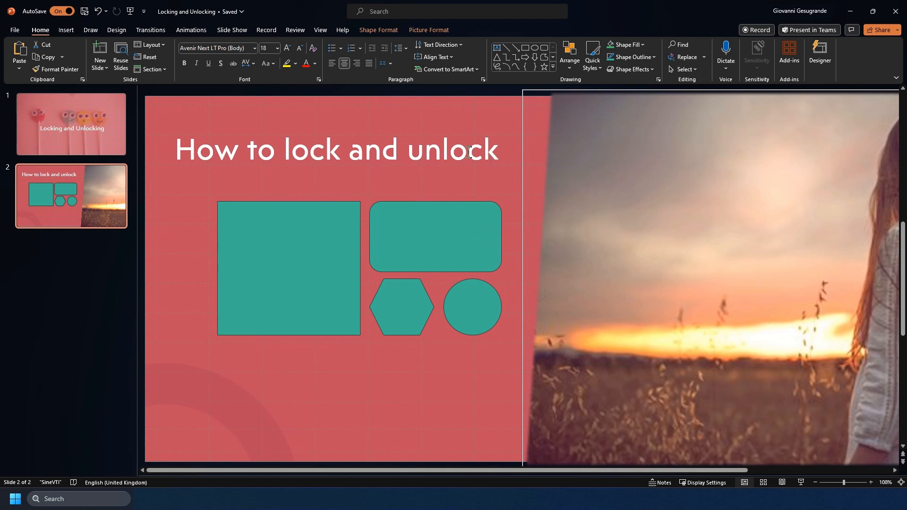
mouse_move(656, 235)
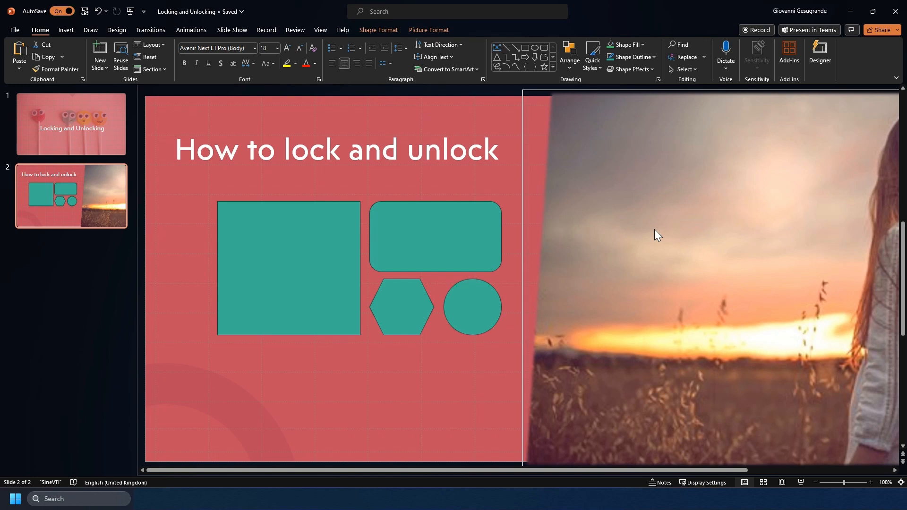
type("mkkm")
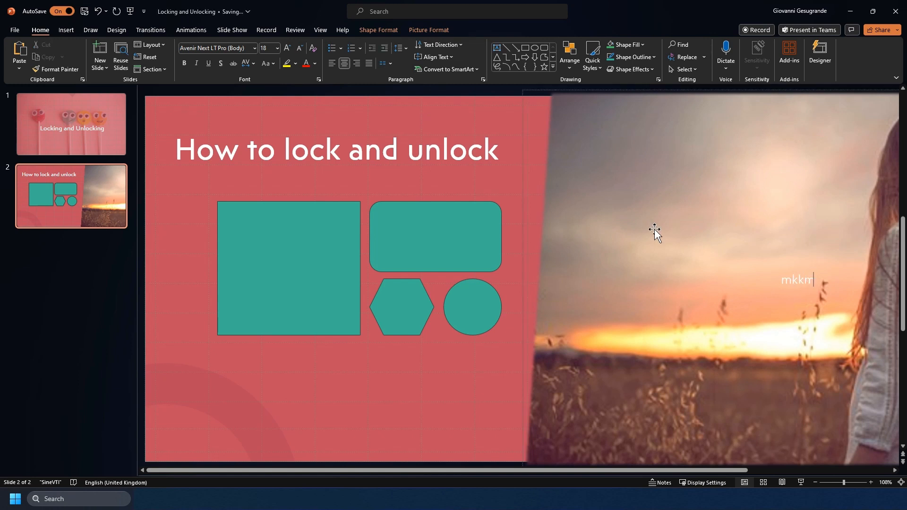
type("klmdscmskldsajd")
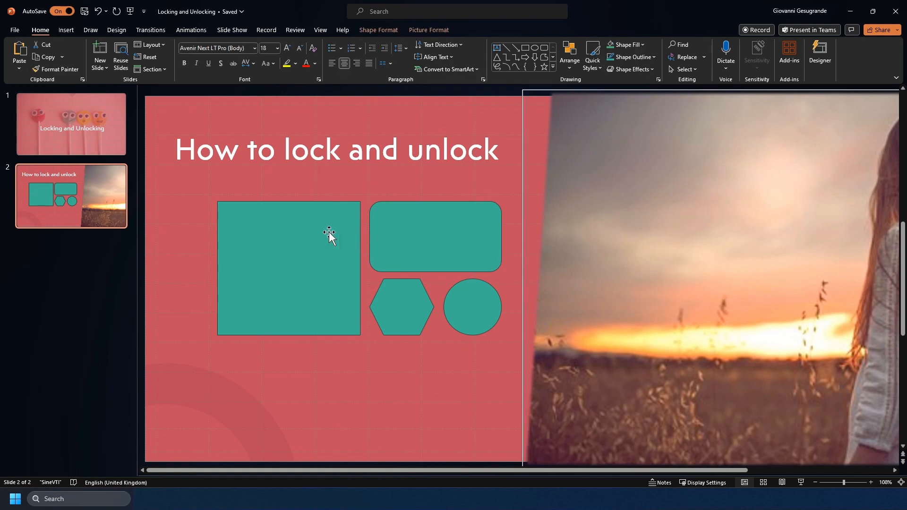
mouse_move(318, 256)
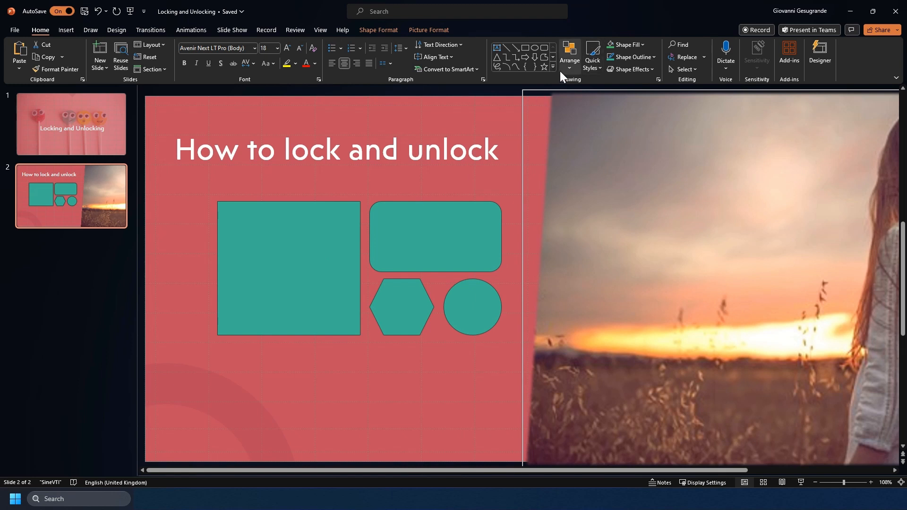
Step: Open the Selection Pane from the Home tab's Arrange menu
left_click(569, 54)
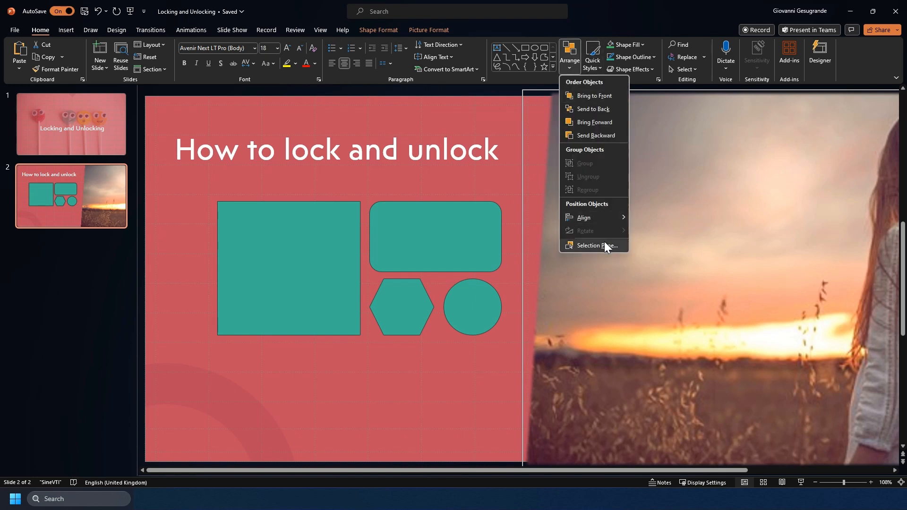
left_click(596, 246)
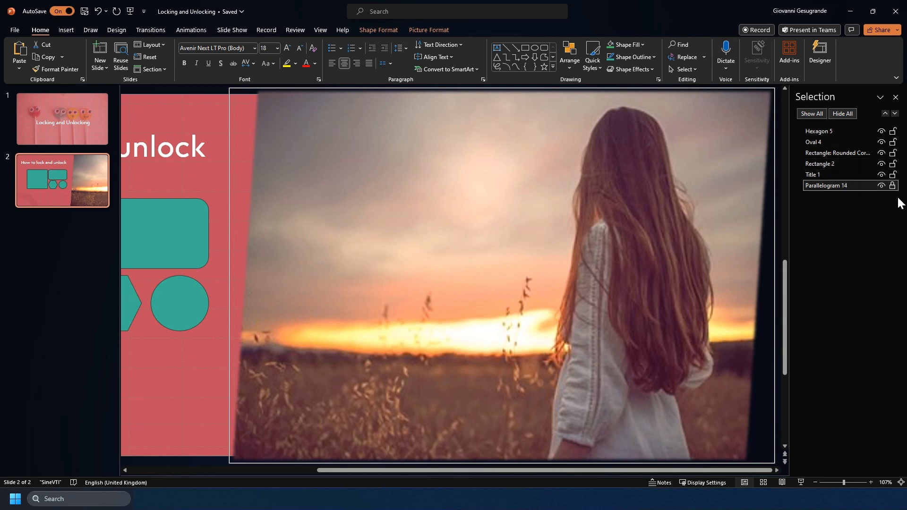
Step: Select Oval 4 in the Selection Pane and lock it
left_click(814, 142)
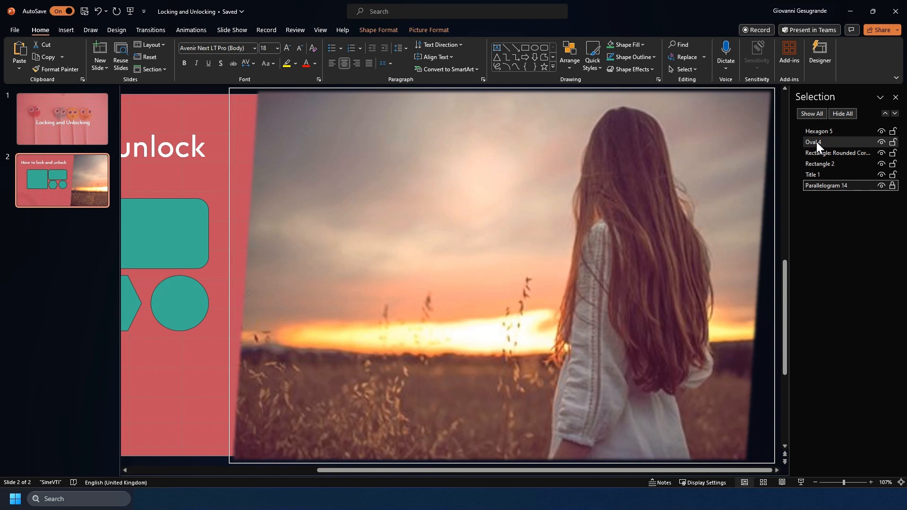
left_click(180, 302)
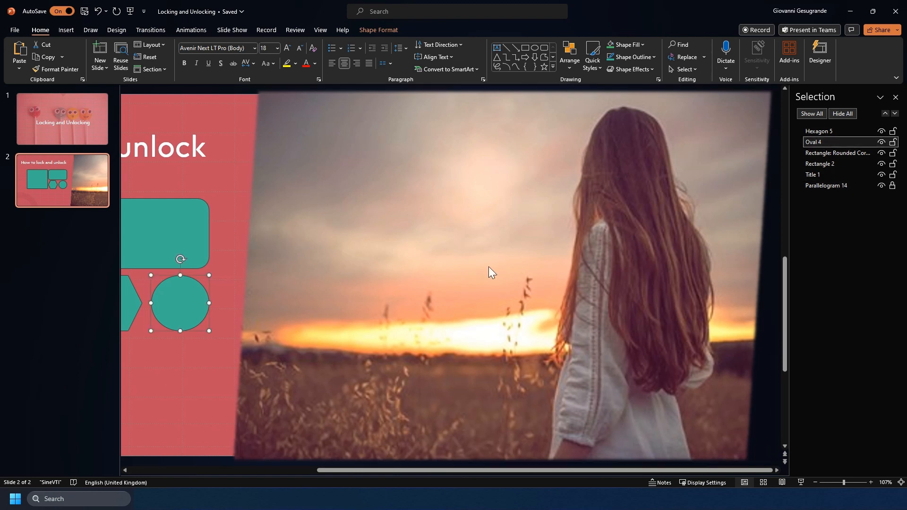
mouse_move(659, 236)
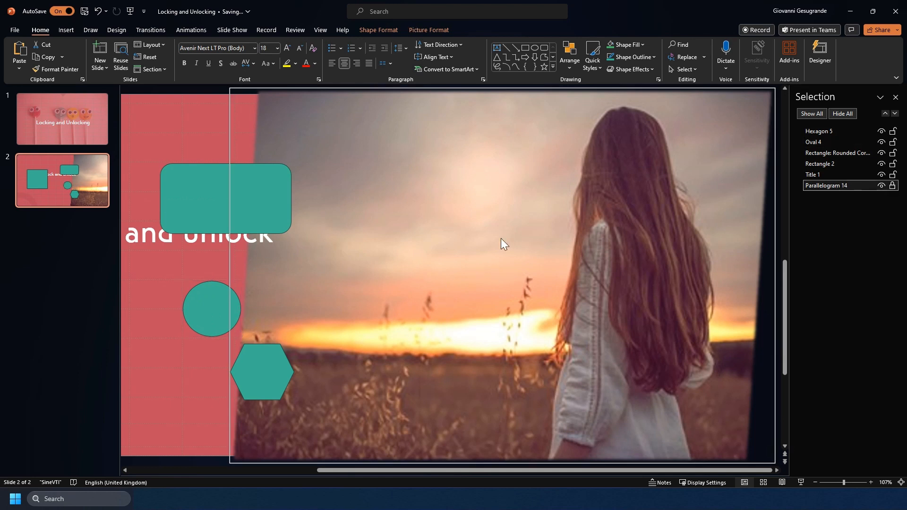
mouse_move(317, 447)
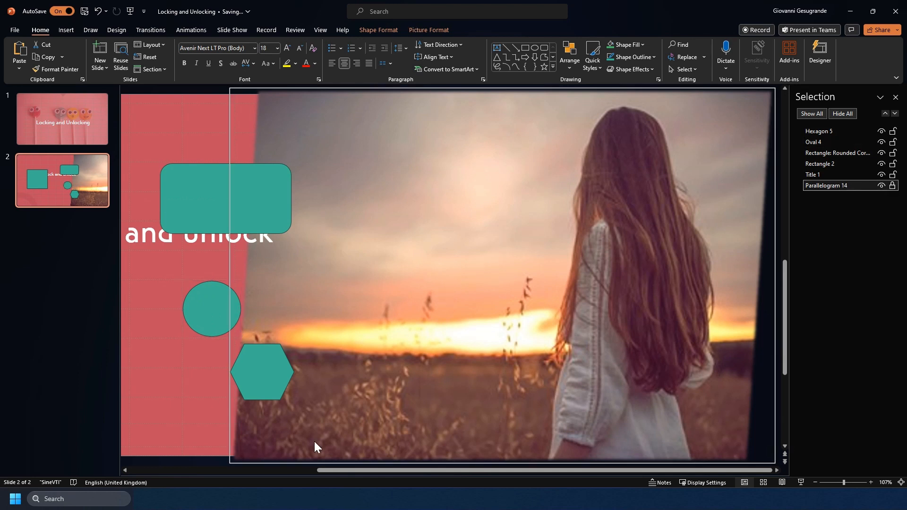